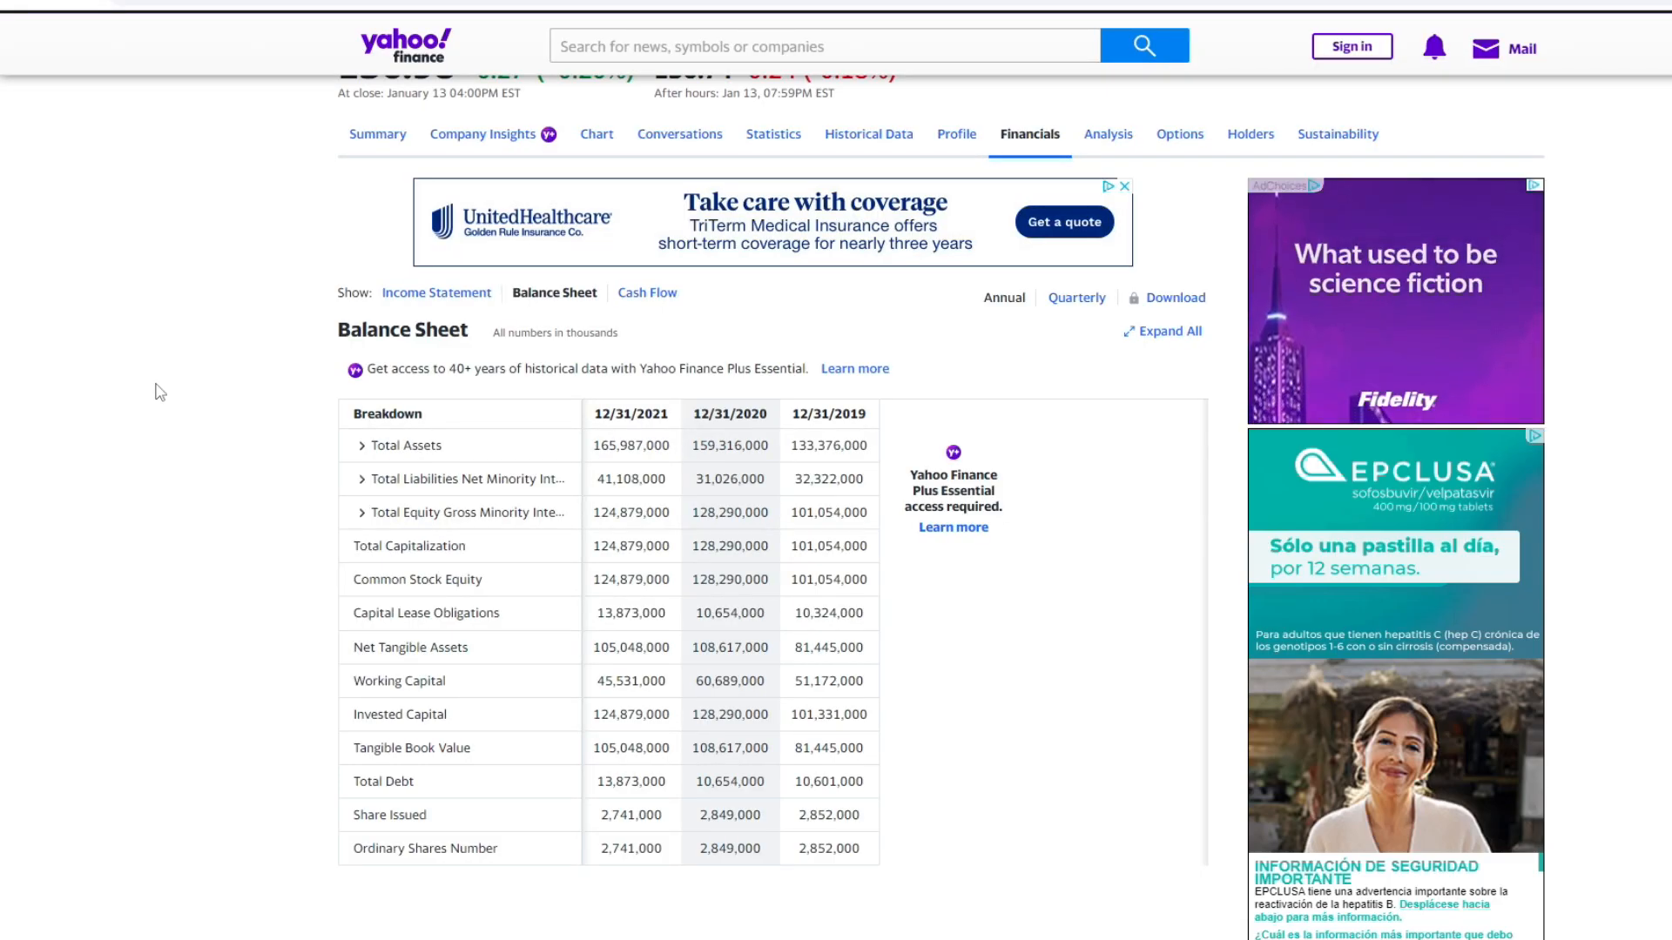
Step: Scroll the Financials and switch from the Balance Sheet to the Income Statement
scroll("down", 3)
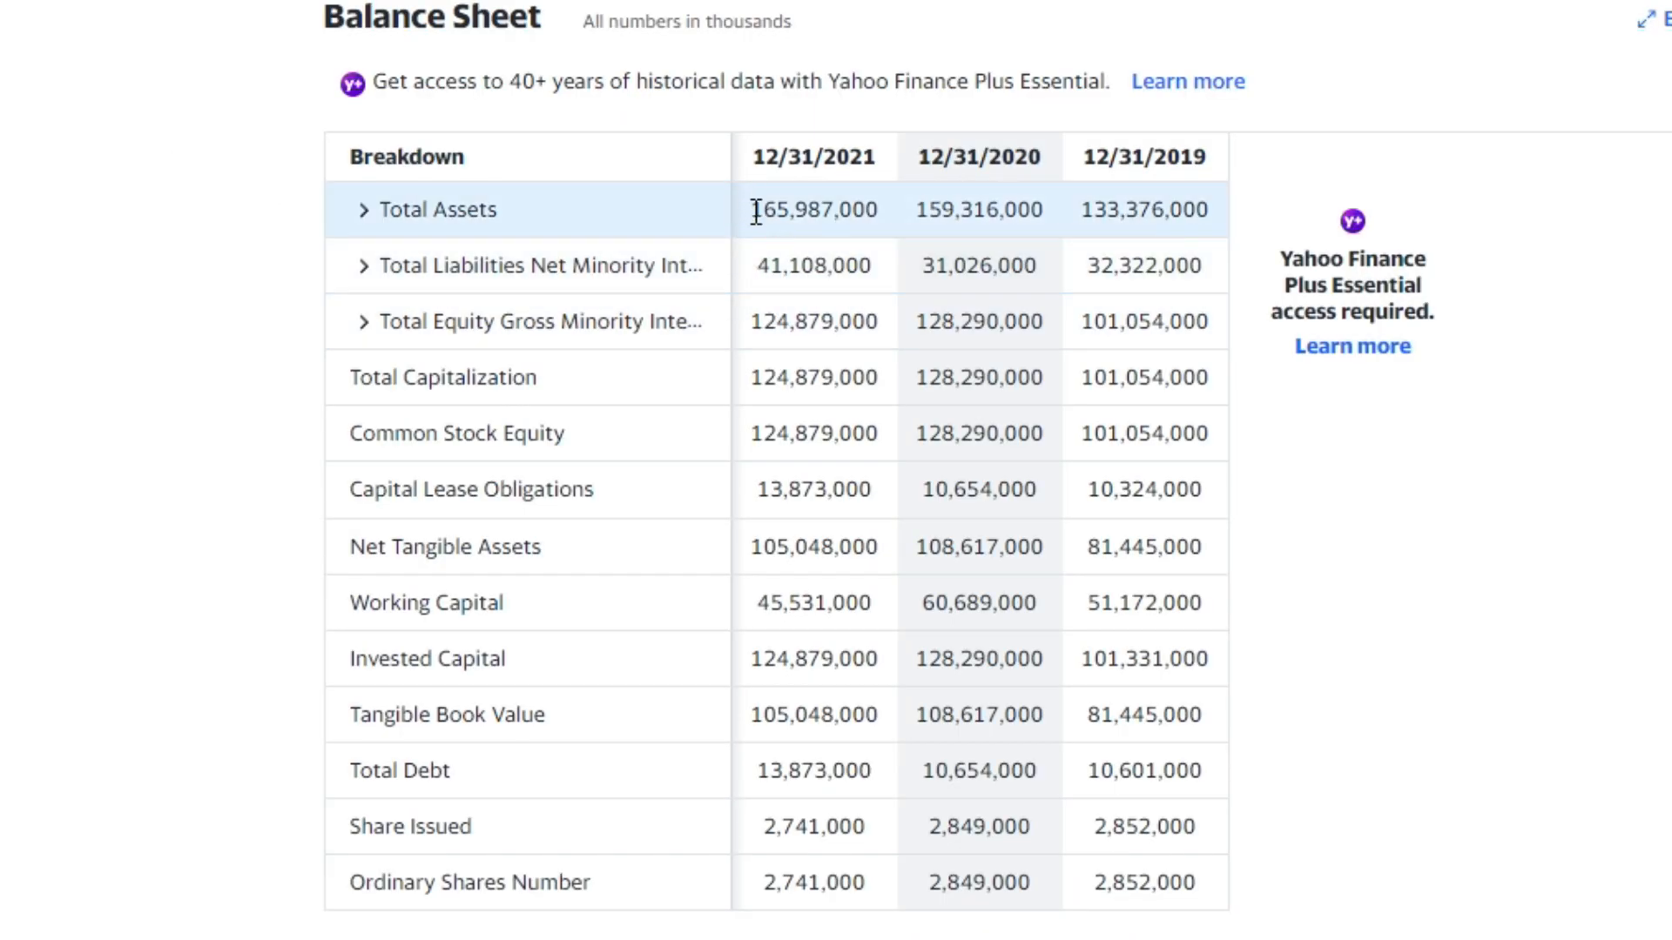
left_click(646, 293)
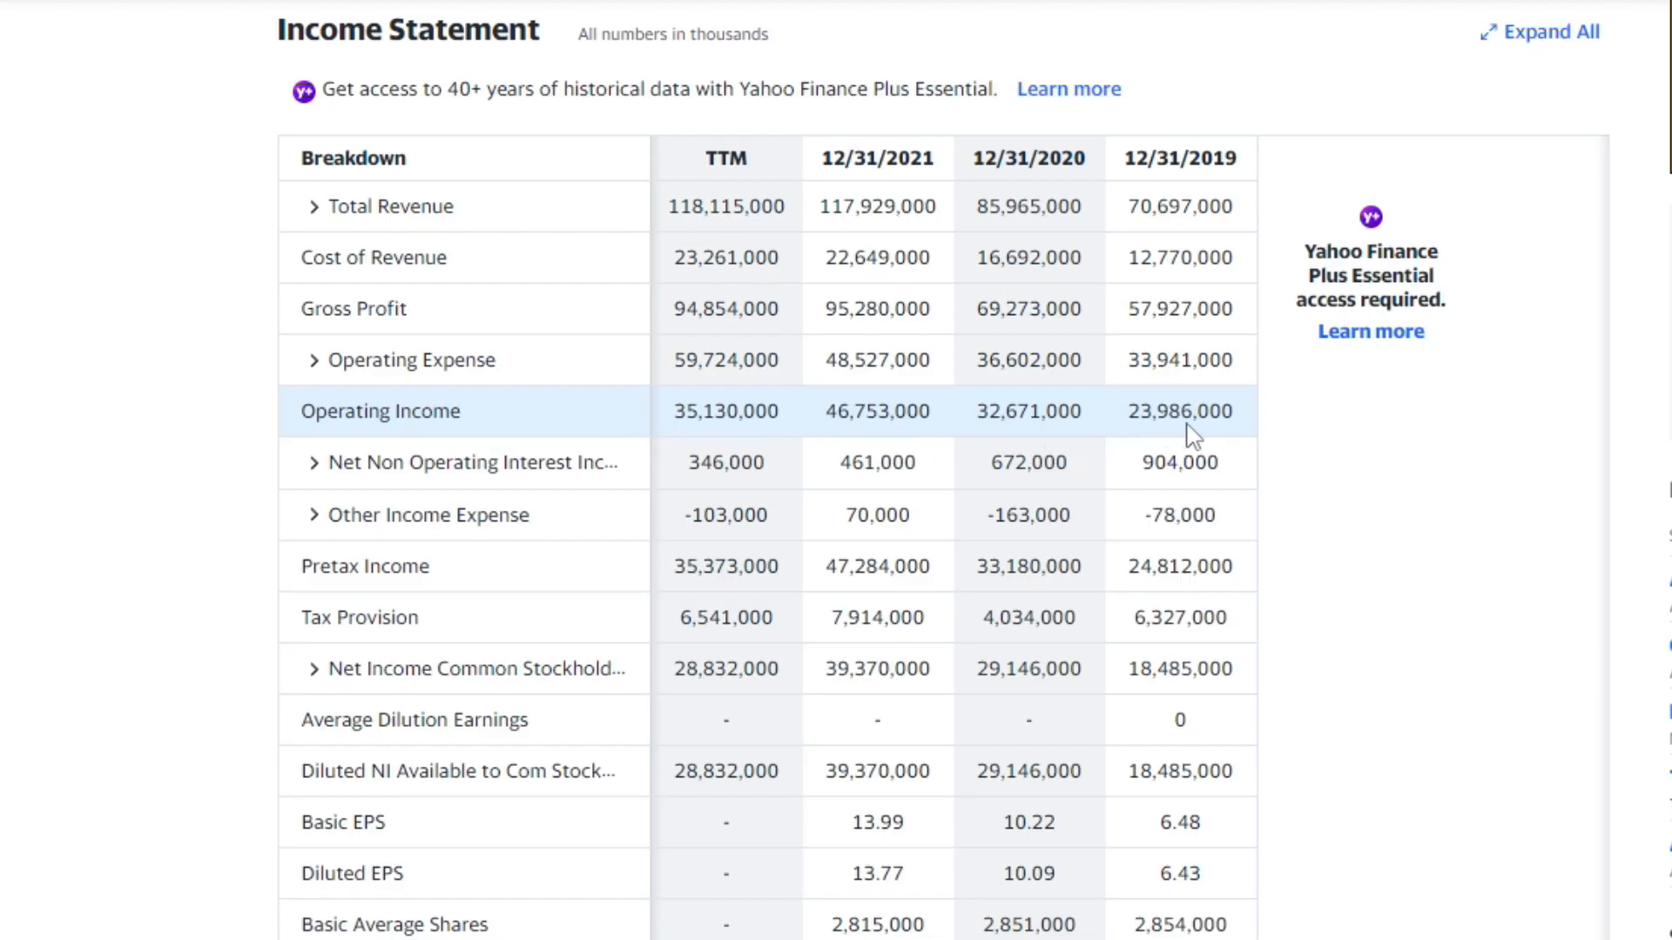
mouse_move(1058, 412)
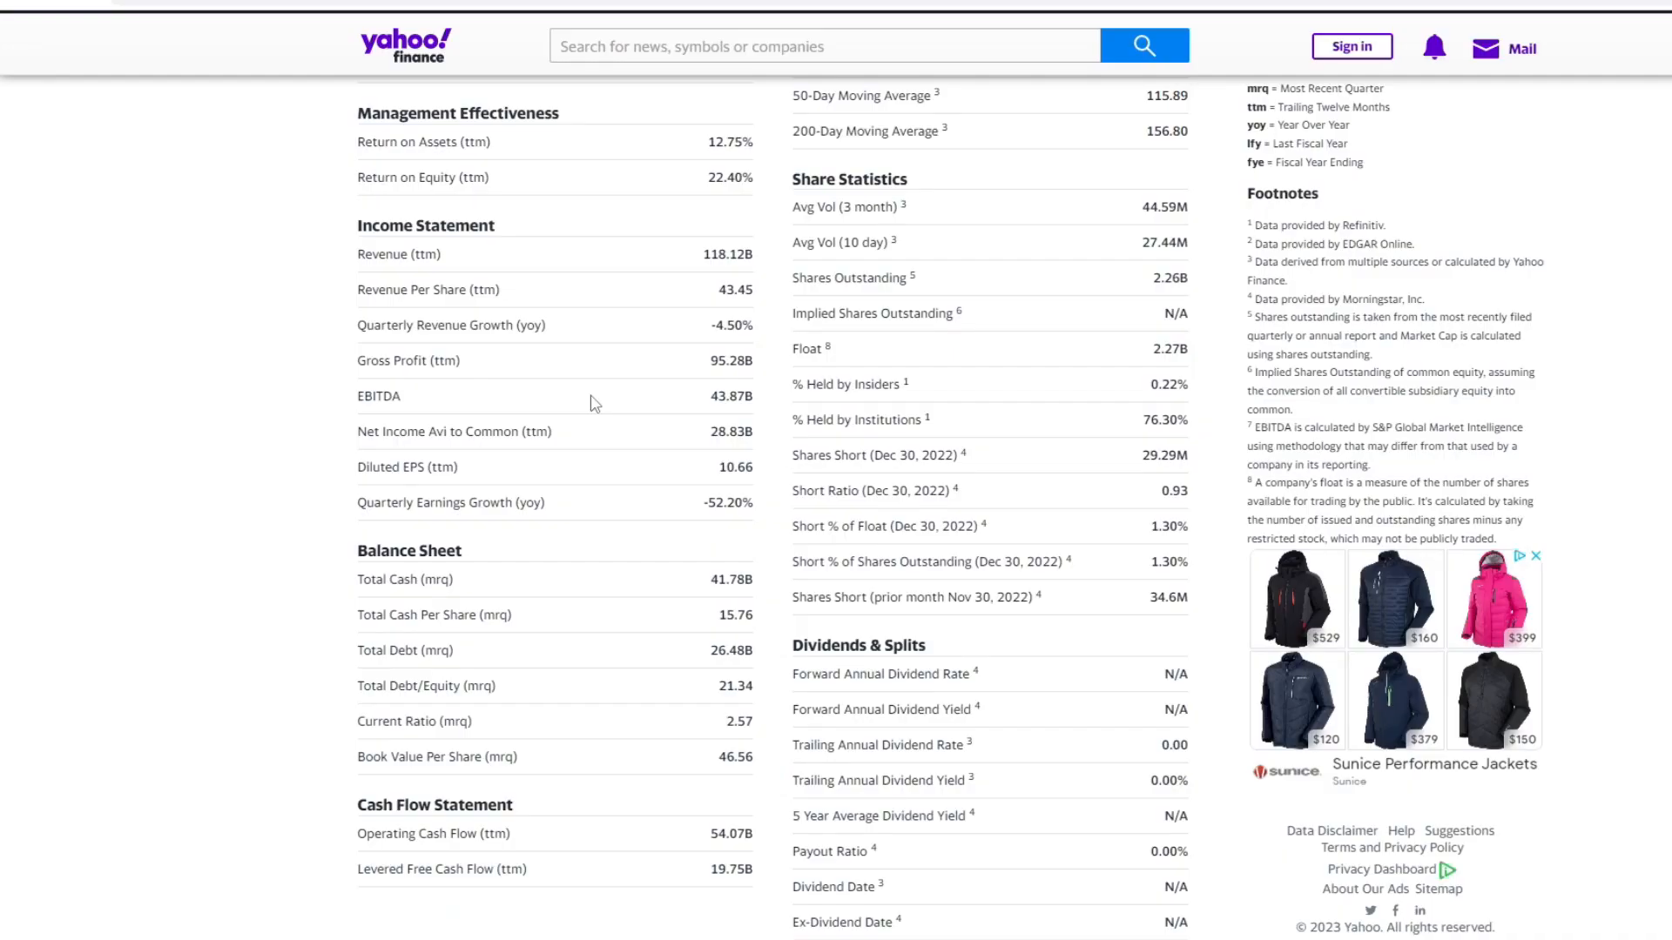
scroll("down", 3)
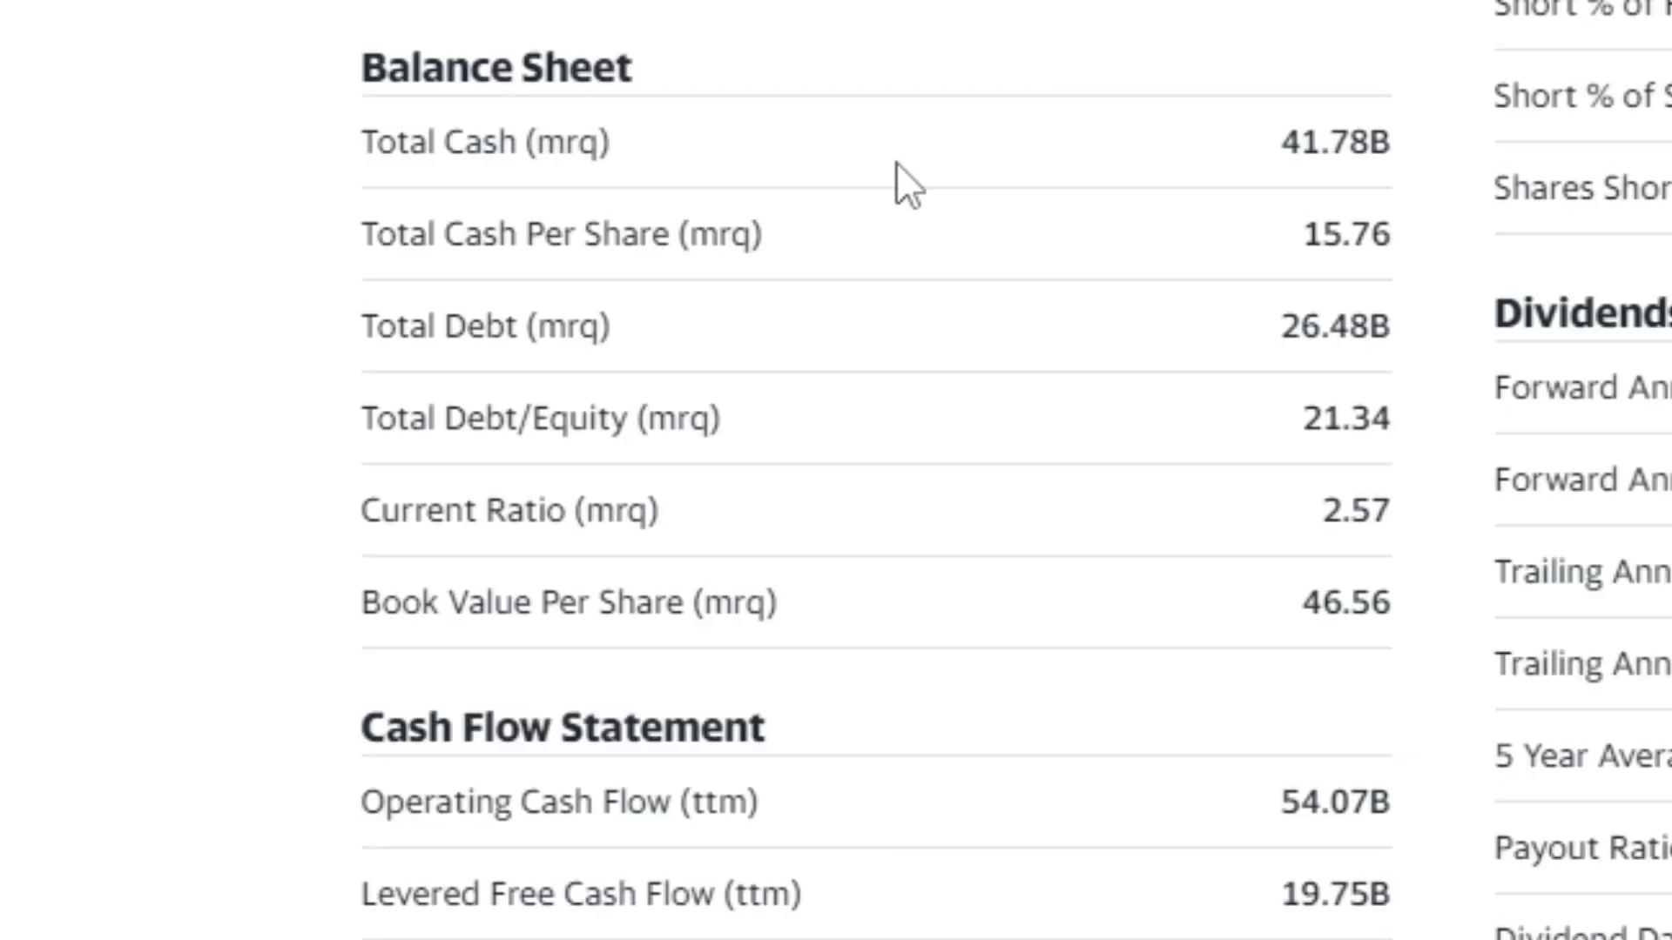
mouse_move(1286, 156)
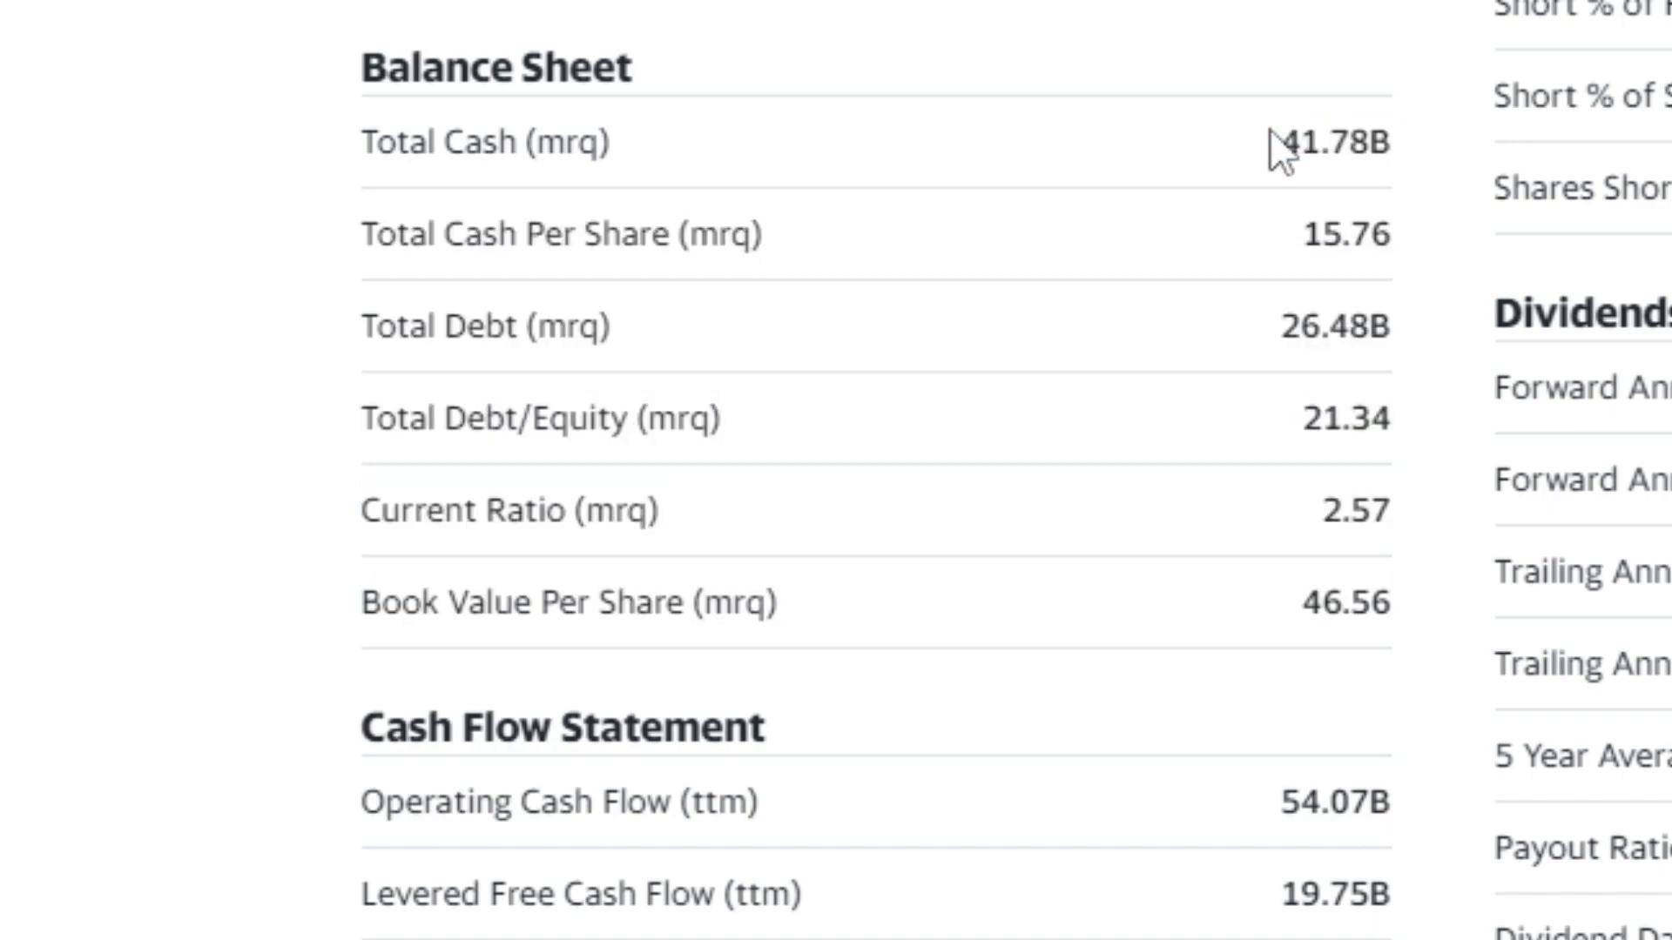
double_click(1337, 325)
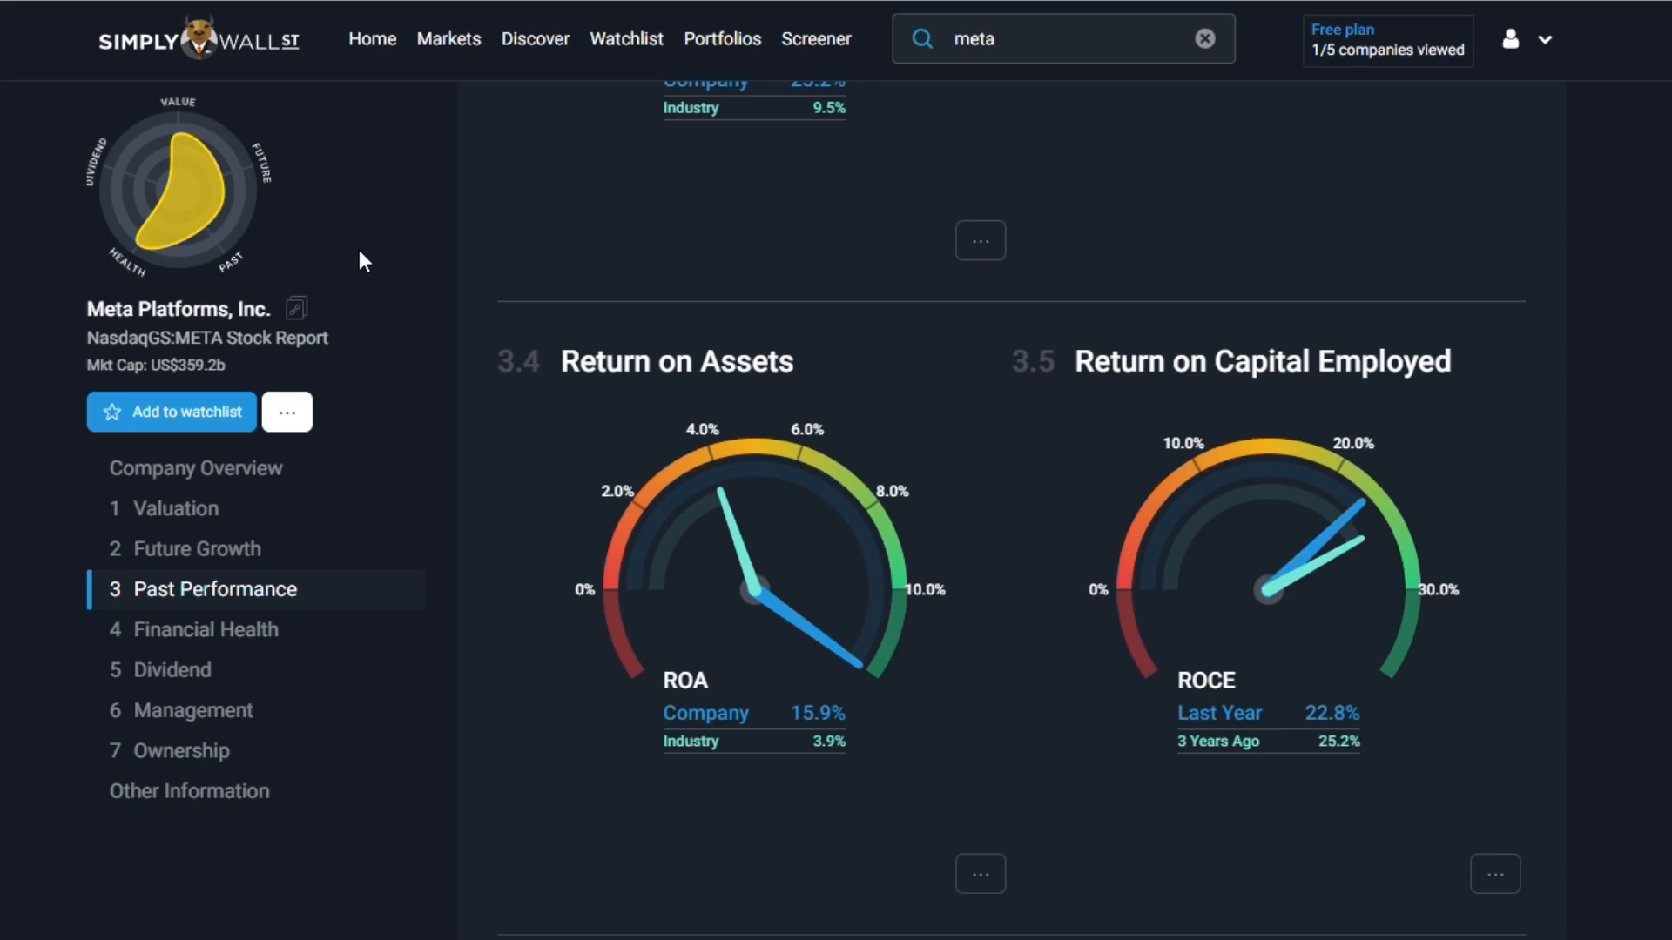
Step: Switch to Simply Wall St and jump to the Valuation part of the META report
left_click(1032, 39)
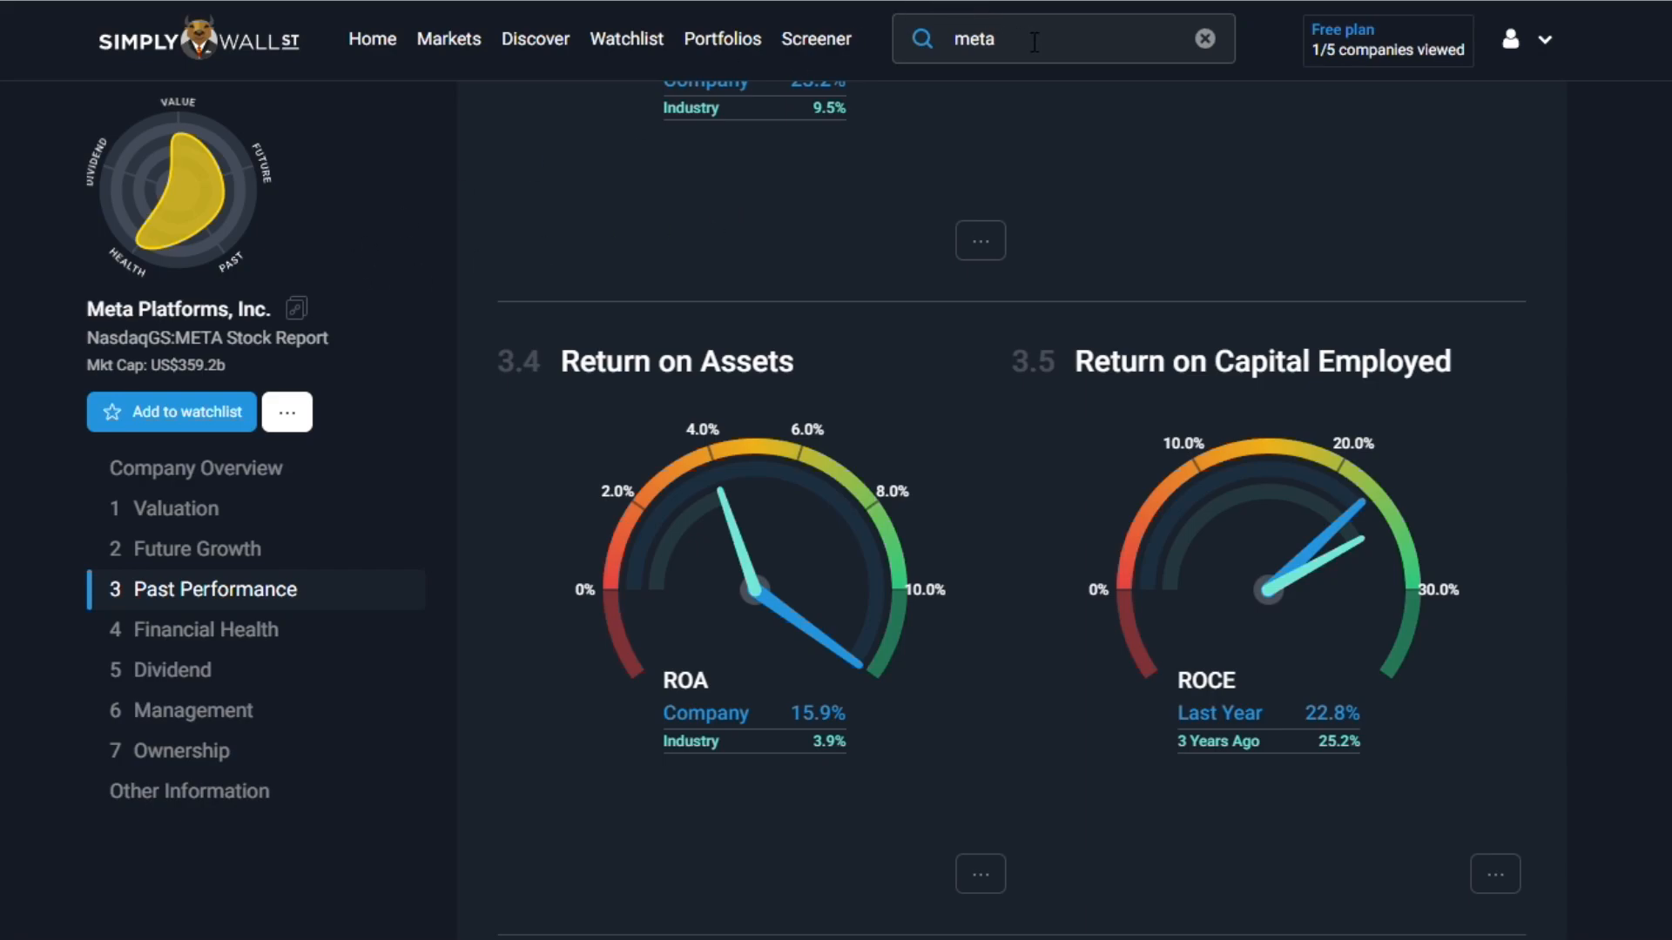
mouse_move(294, 516)
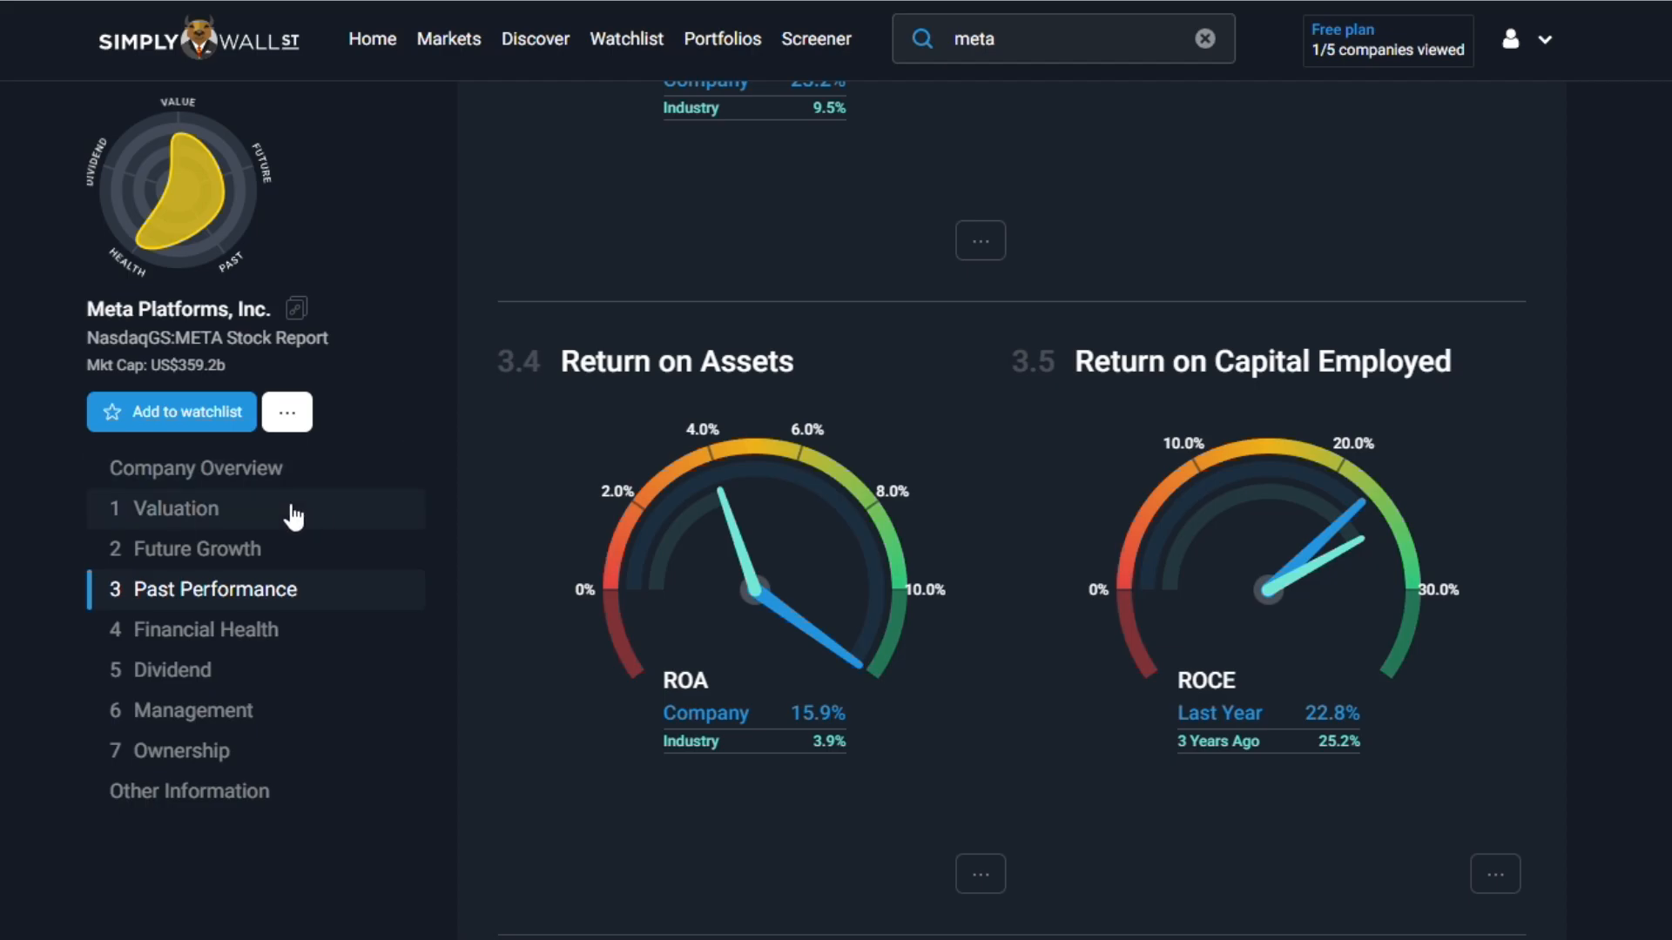
left_click(176, 508)
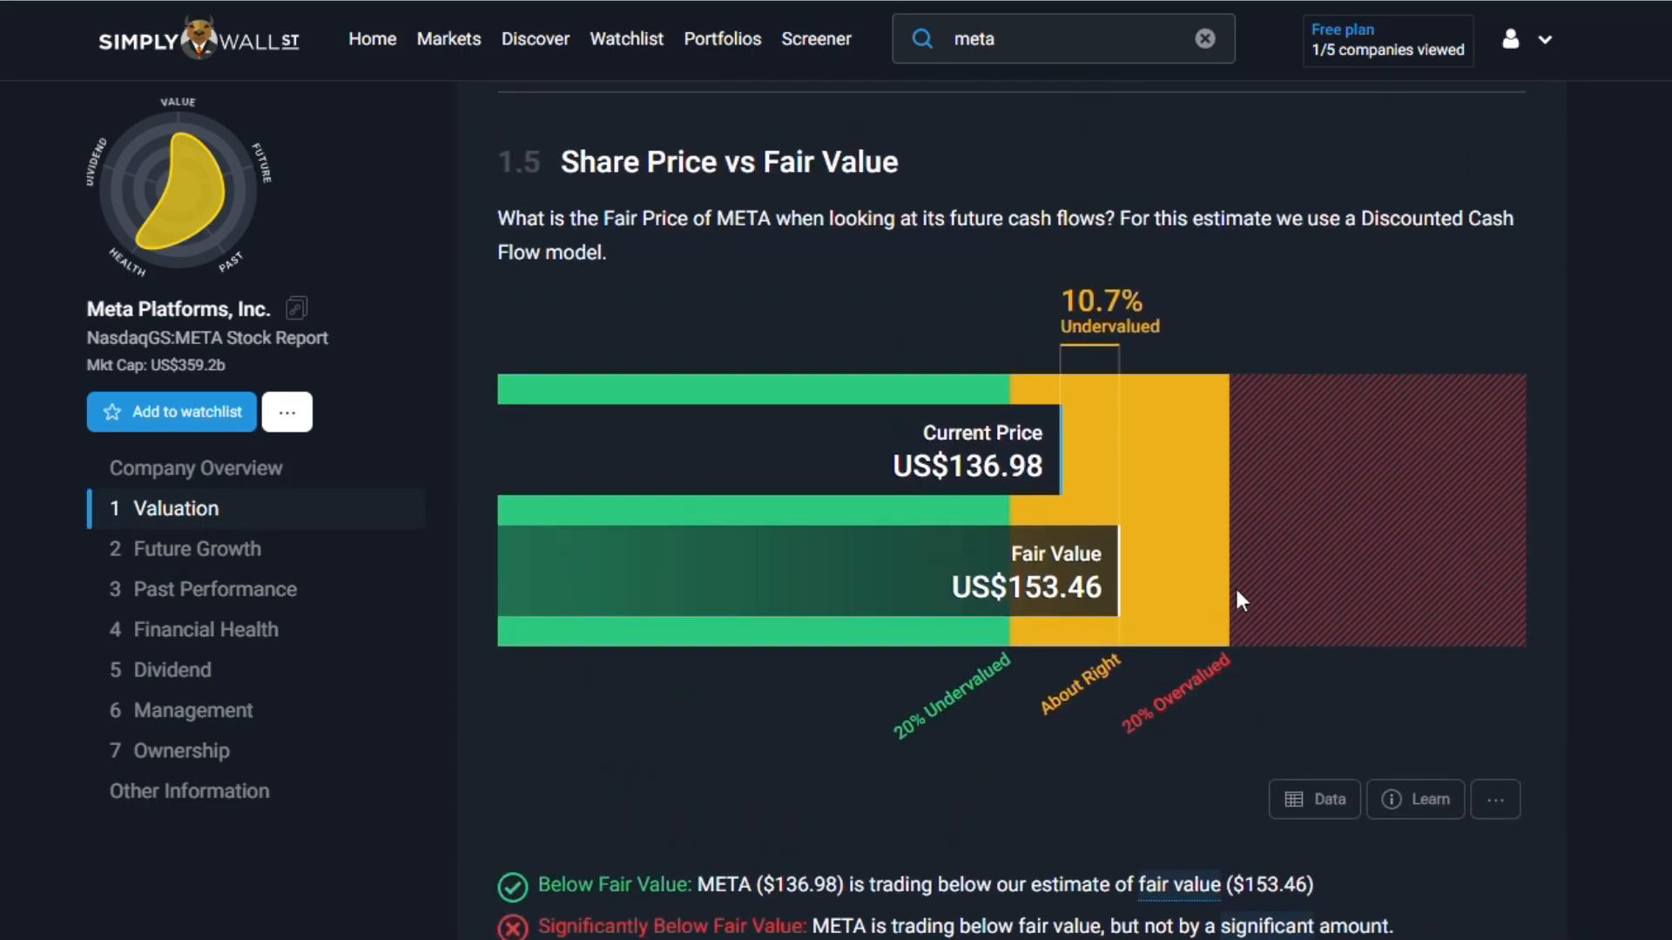
mouse_move(1110, 285)
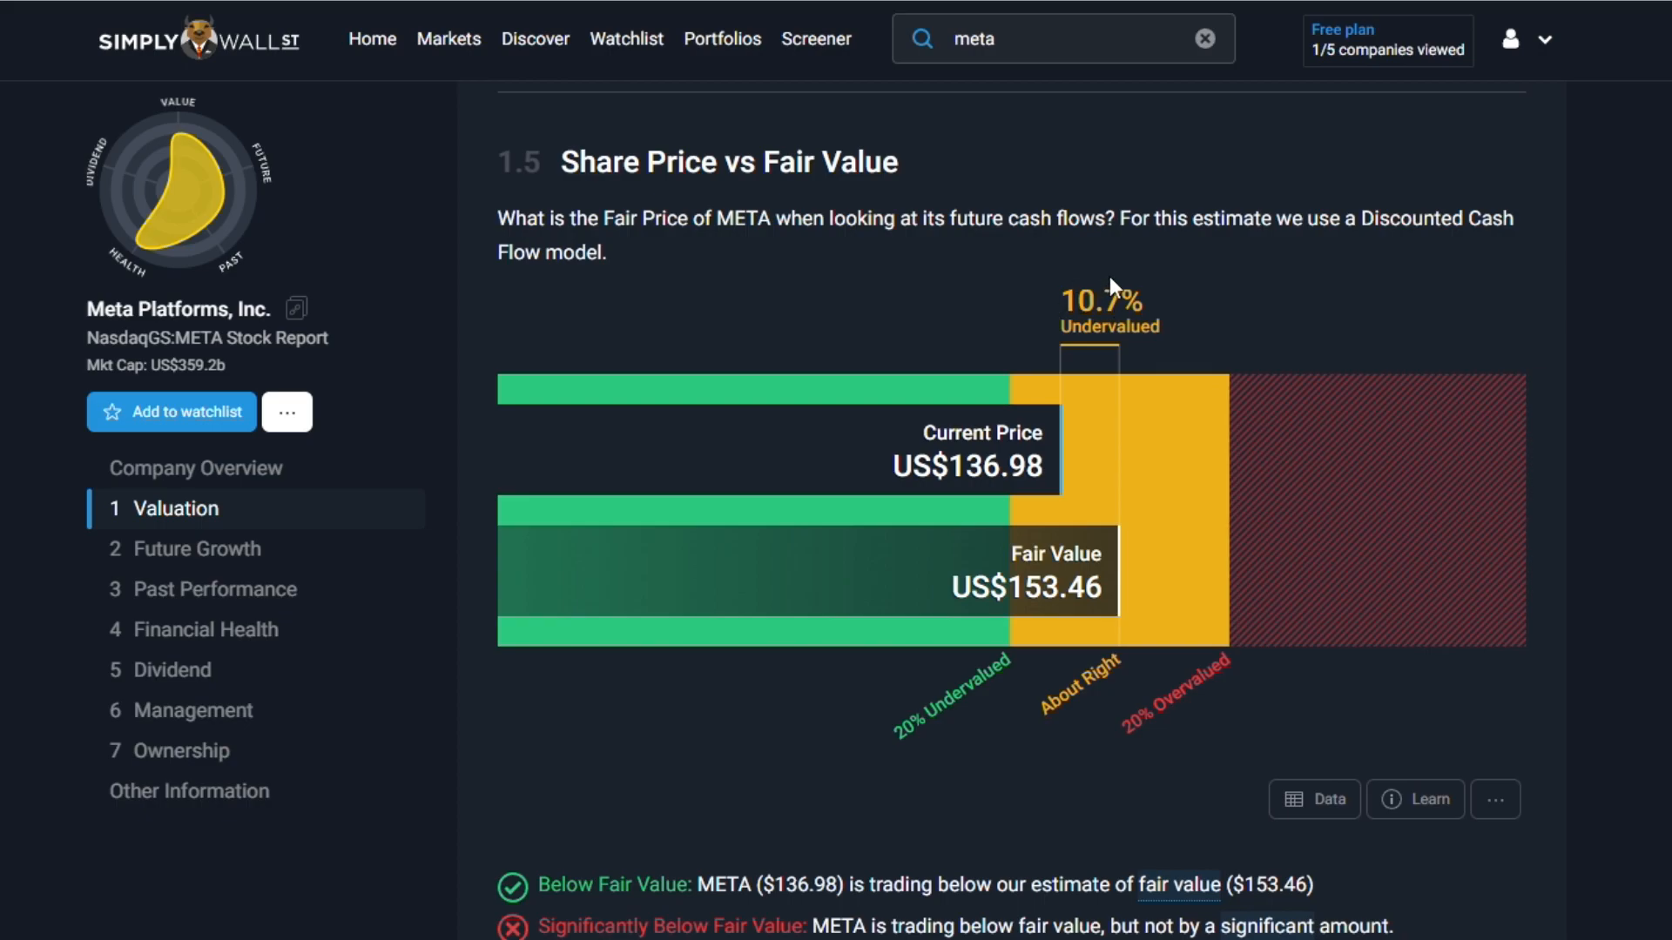
mouse_move(1115, 284)
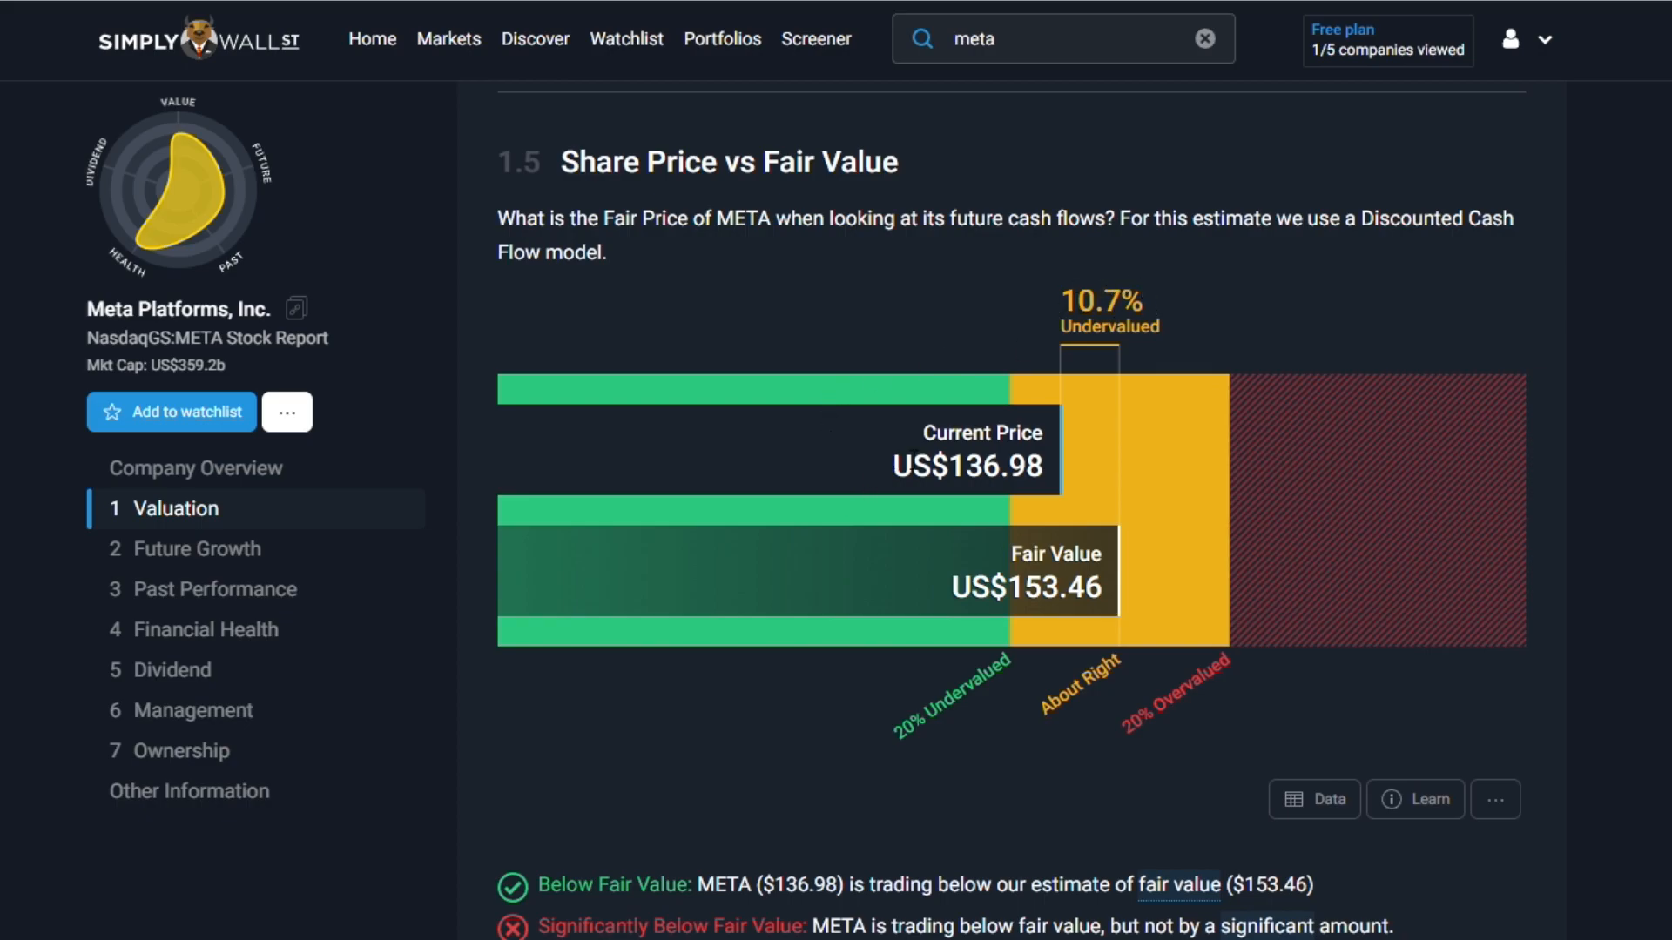
mouse_move(787, 655)
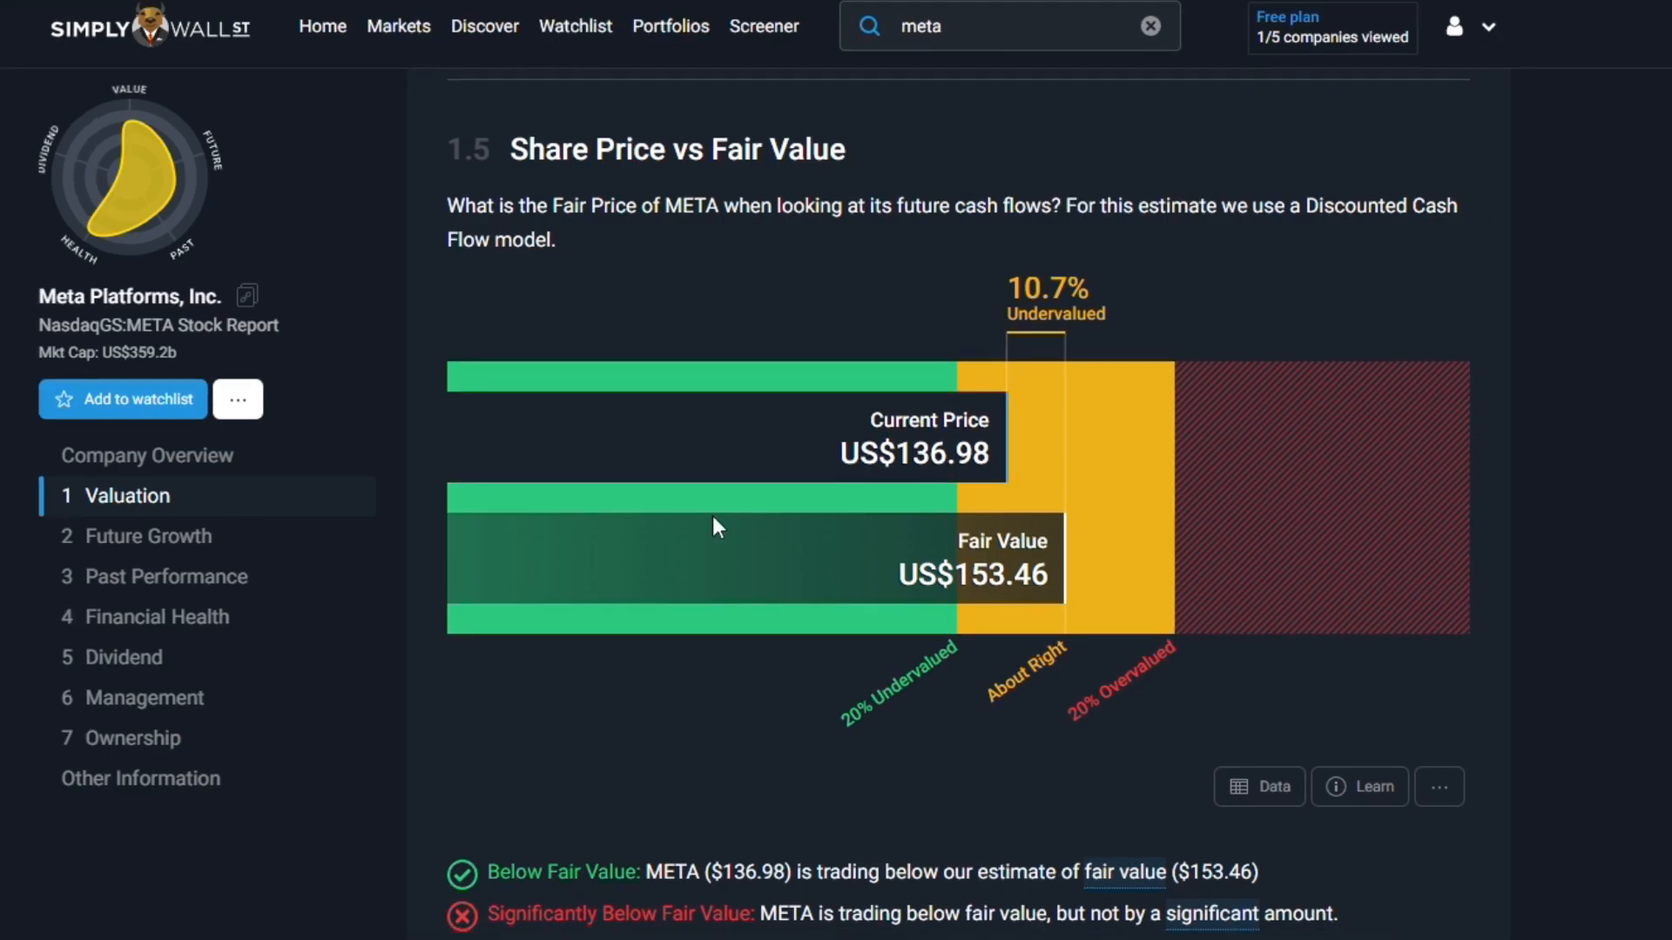
mouse_move(386, 568)
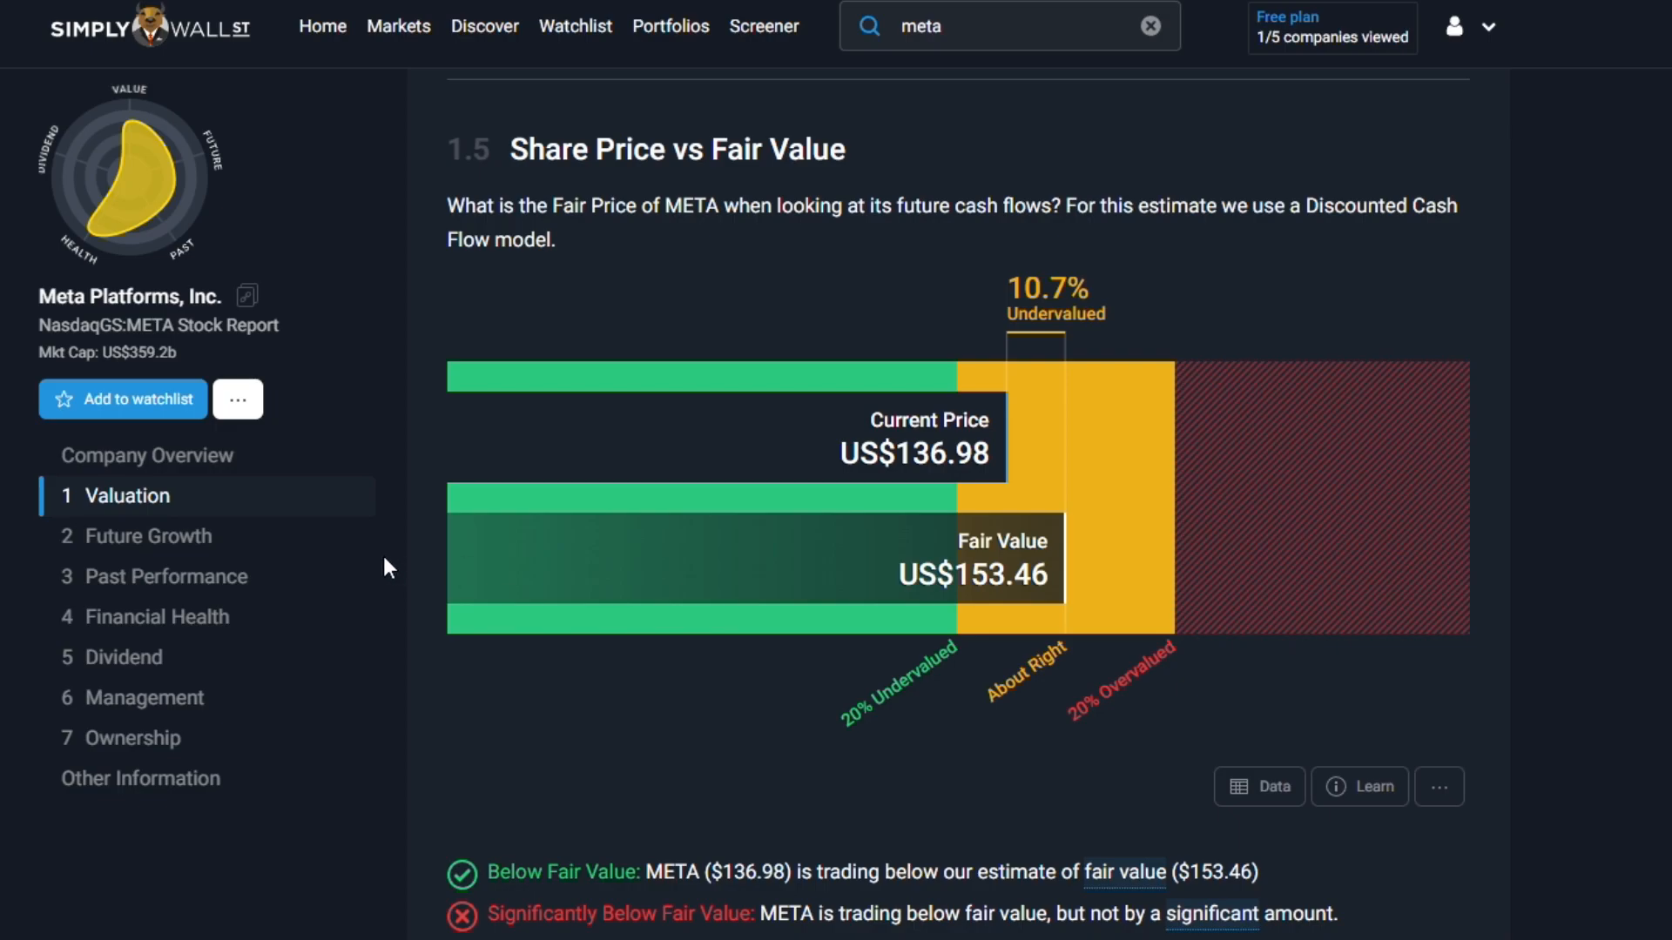
Step: Scroll from the fair value chart down to the Future Growth section
scroll("down", 3)
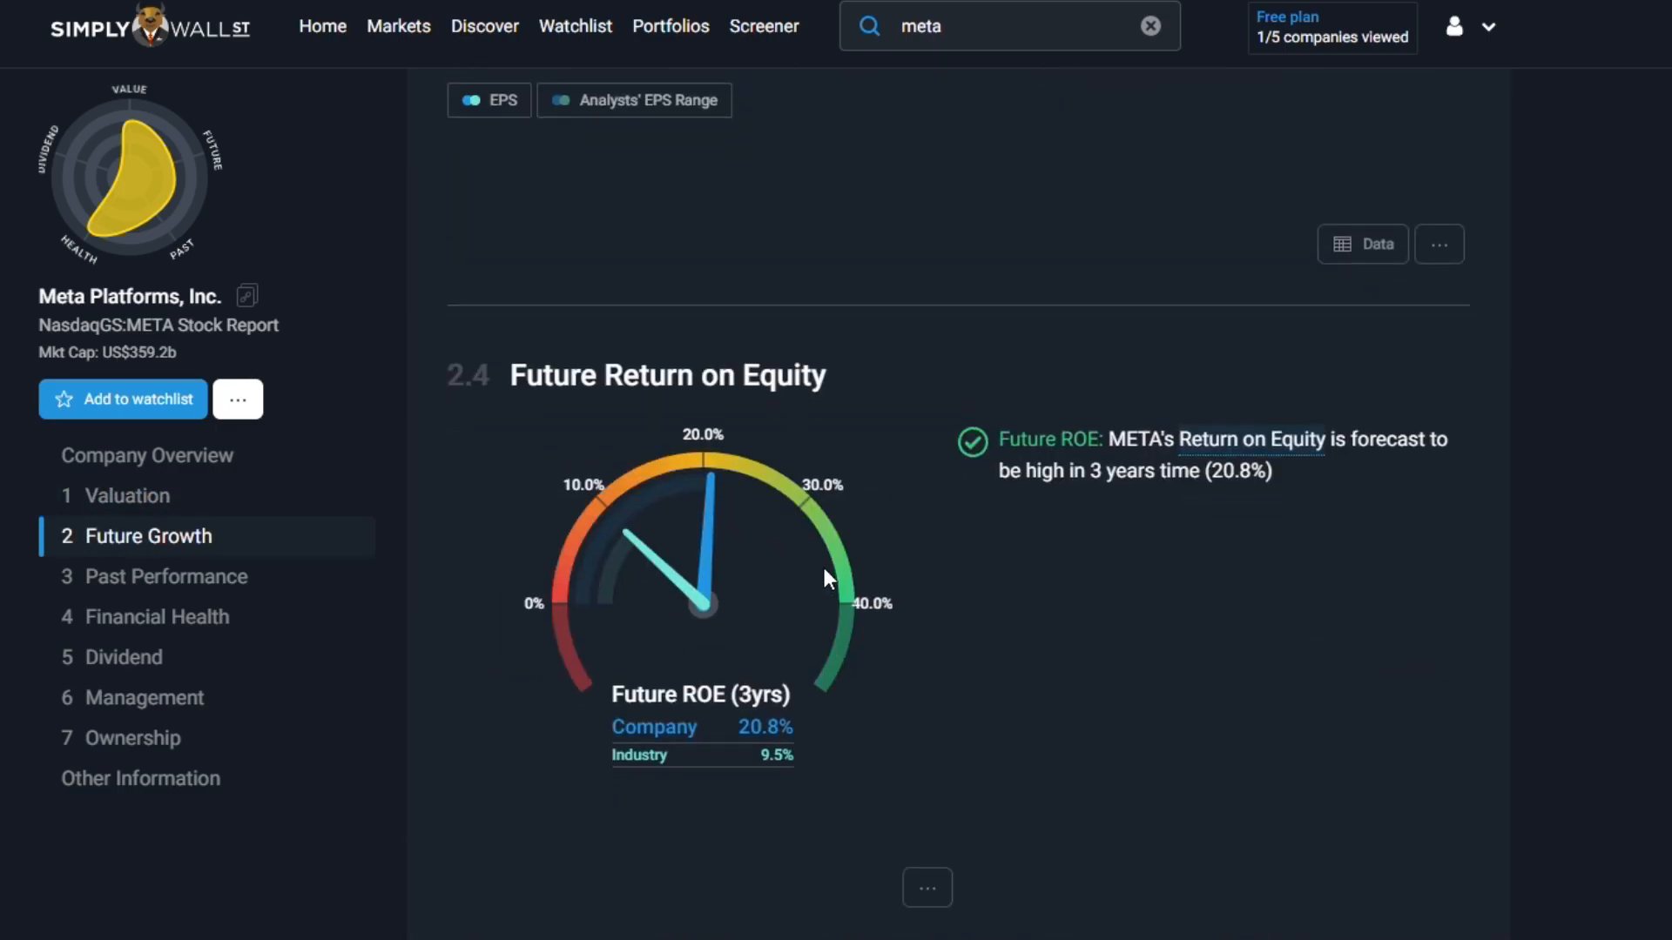
Step: Return to Past Performance and scroll to the Return on Capital Employed gauge
left_click(166, 576)
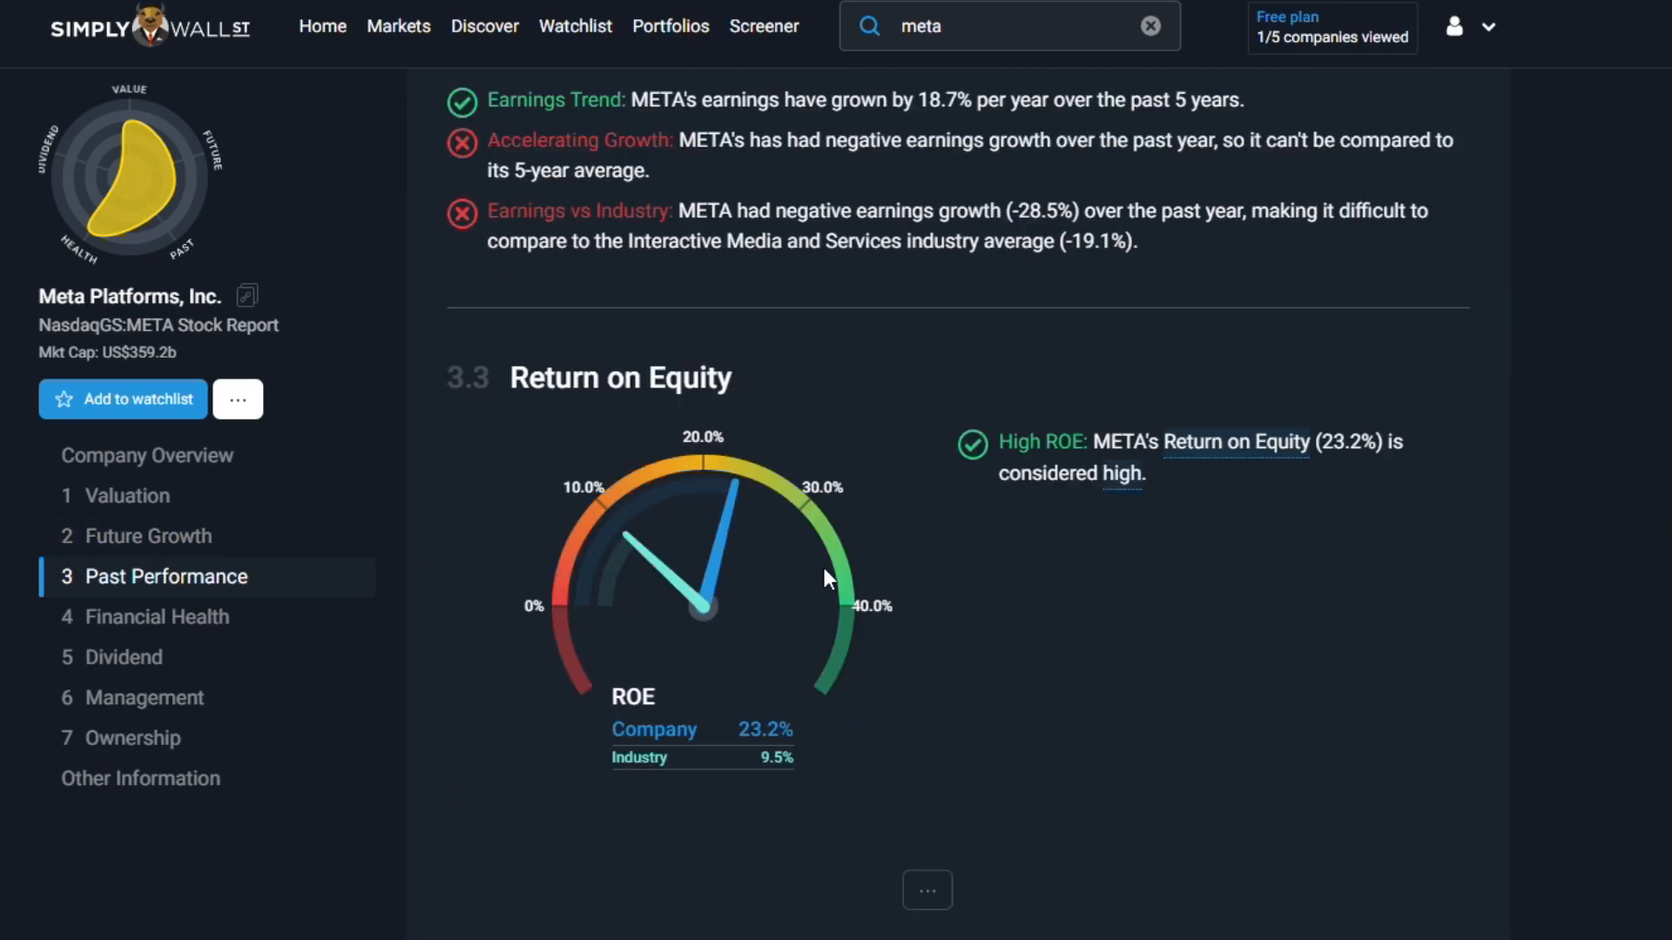
scroll("down", 3)
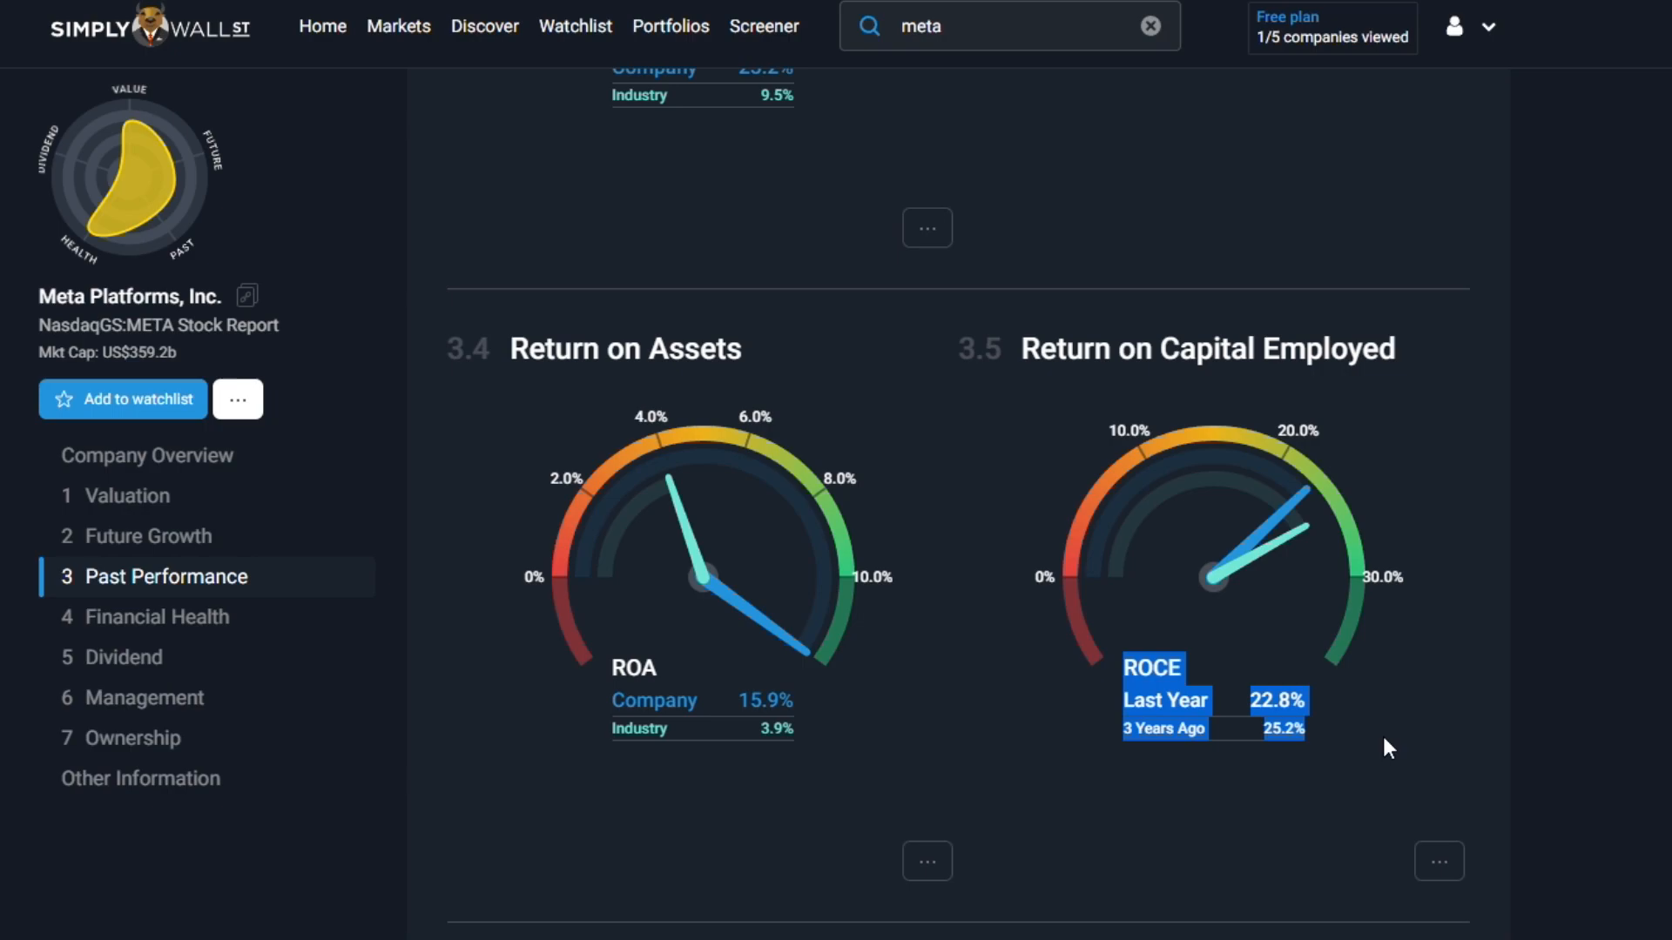
mouse_move(1167, 487)
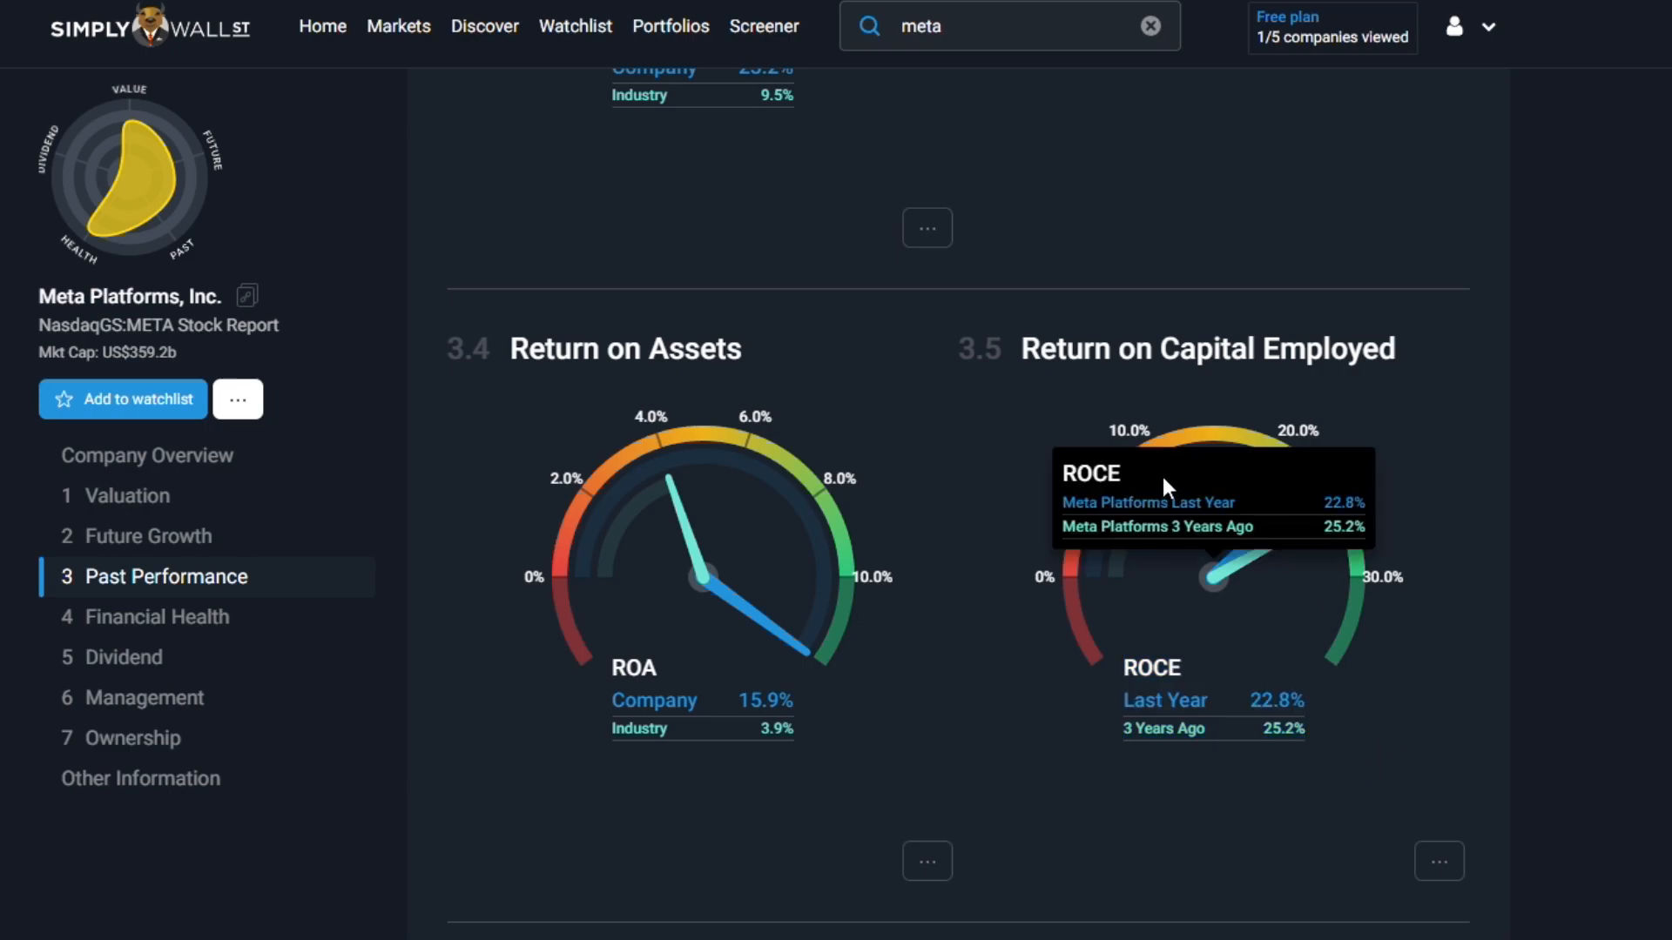